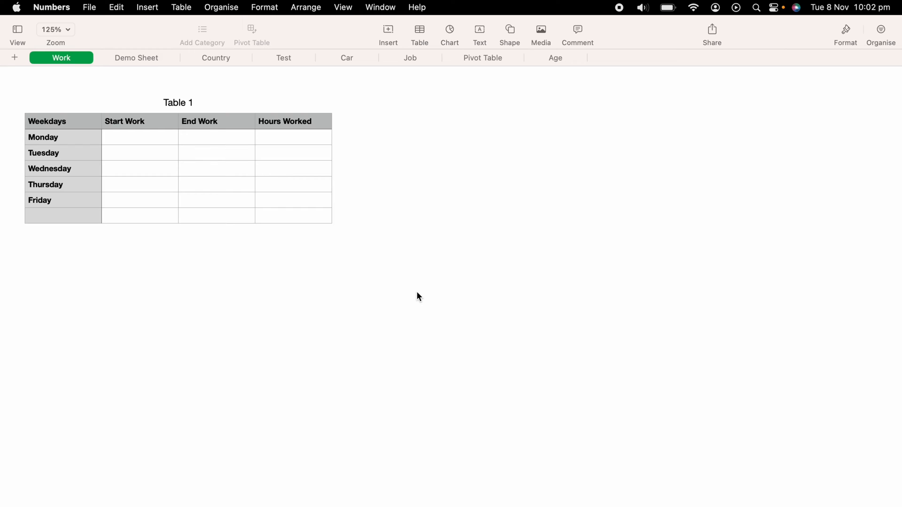
pyautogui.moveTo(347, 251)
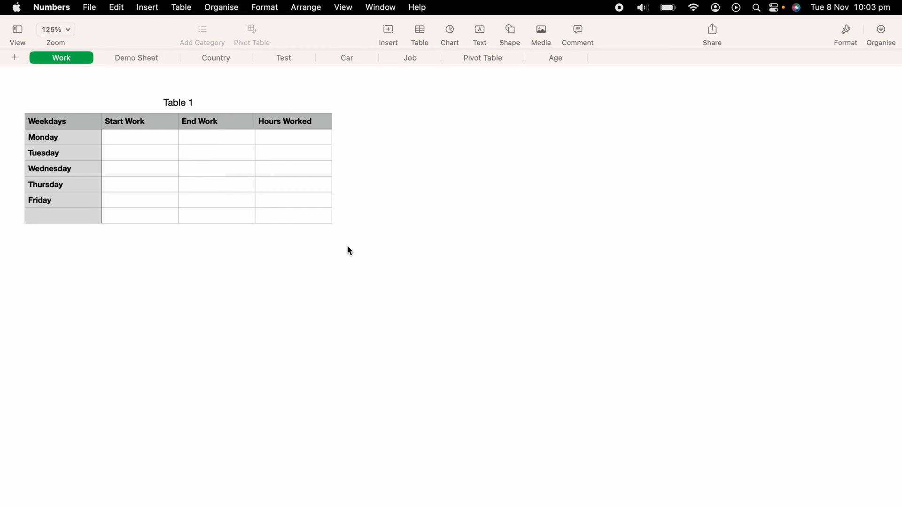
# Select cells B2 through D7 under Start Work, End Work and Hours Worked.
pyautogui.moveTo(102, 129); pyautogui.dragTo(257, 192)
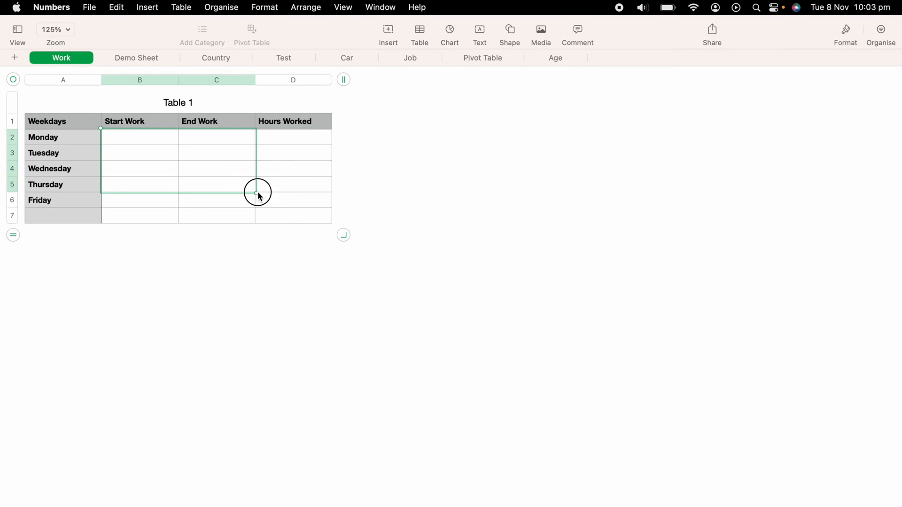
pyautogui.moveTo(258, 192); pyautogui.dragTo(333, 225)
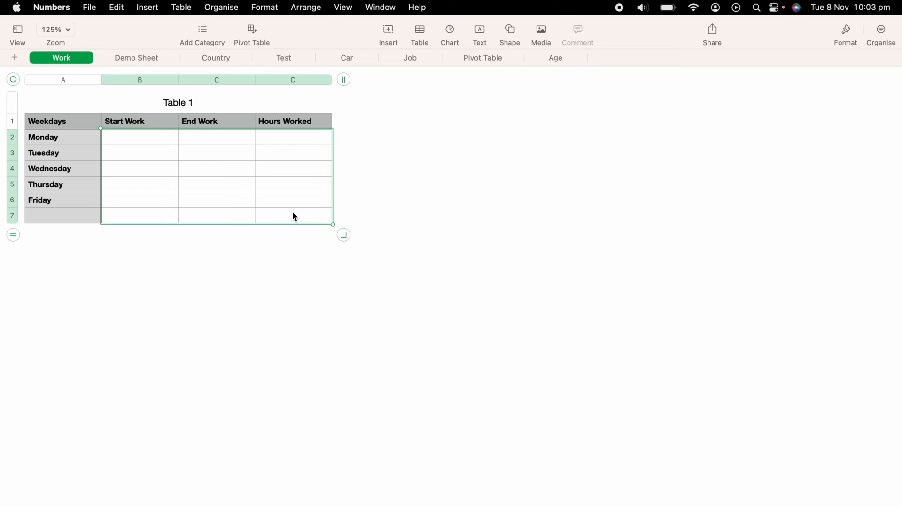
pyautogui.moveTo(845, 29)
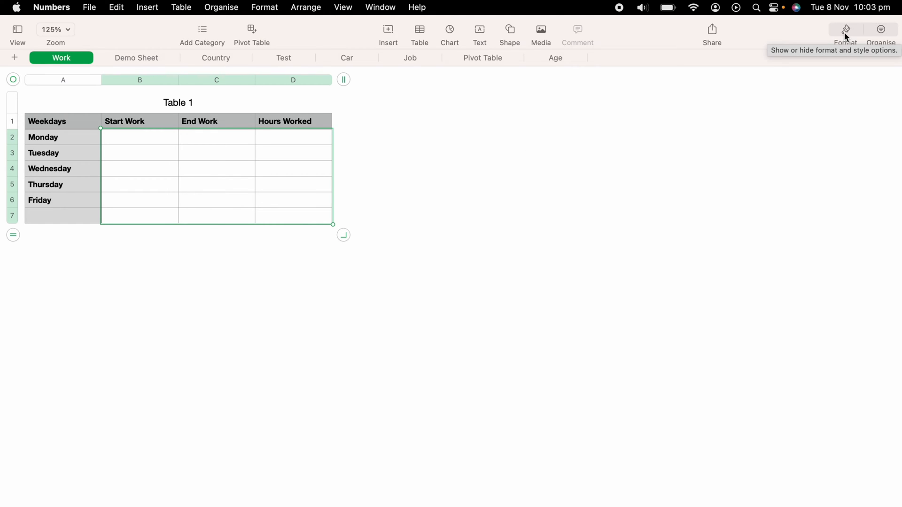
# Set the selected cells' data format to Date & Time in the Cell sidebar.
pyautogui.click(845, 29)
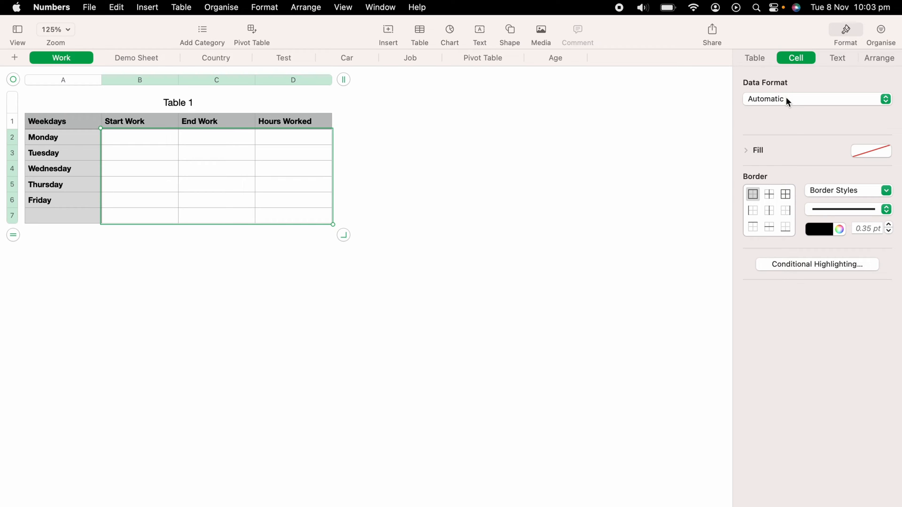
pyautogui.click(814, 99)
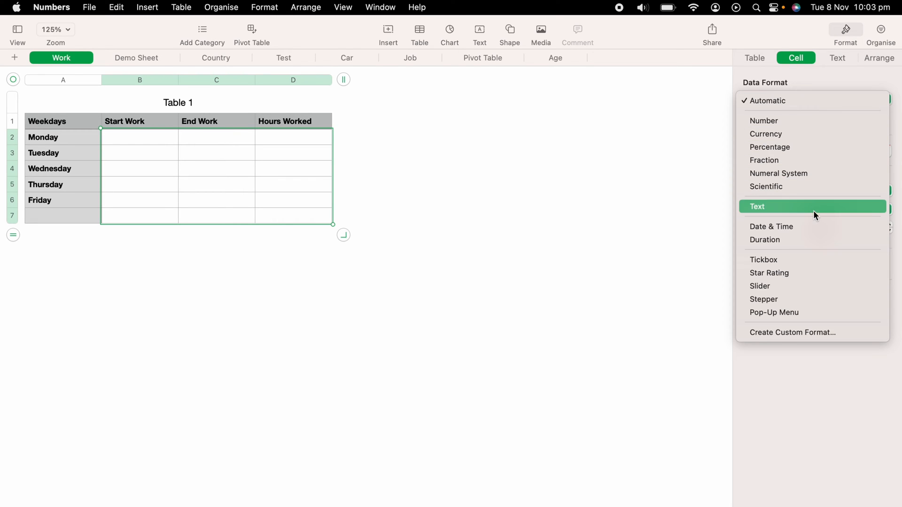
pyautogui.click(770, 226)
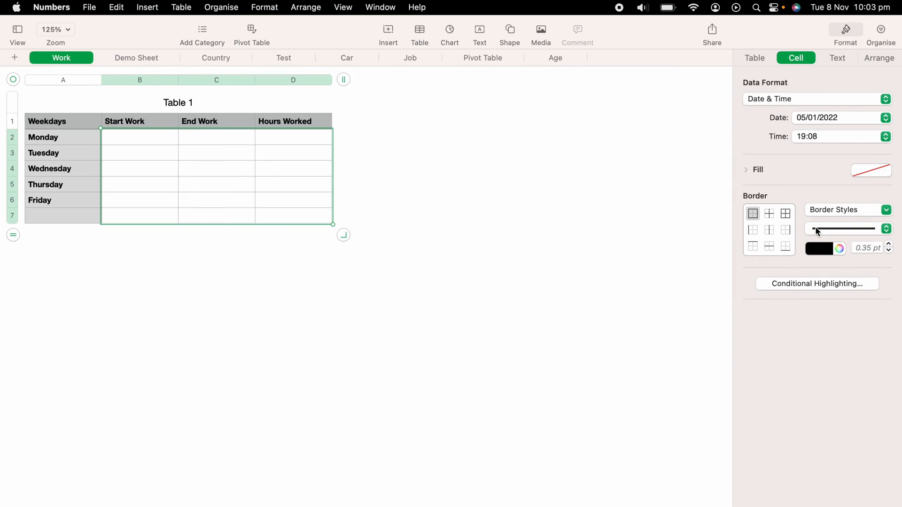
pyautogui.click(841, 118)
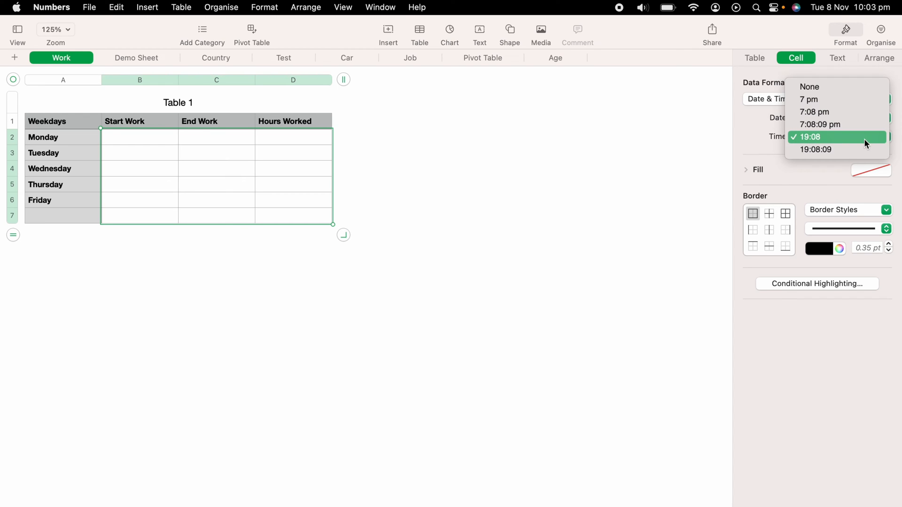
pyautogui.moveTo(814, 112)
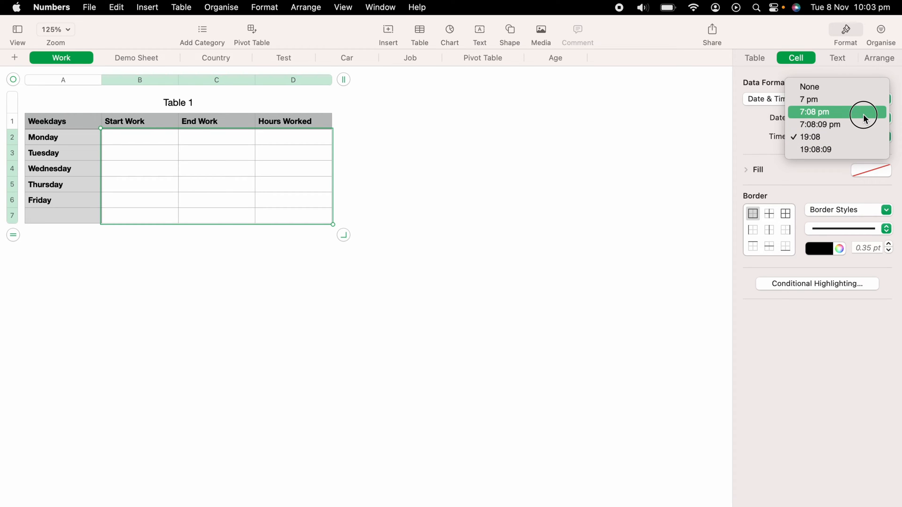
# Choose the 12-hour am/pm time style and enter 7:00 am as Monday's start.
pyautogui.click(815, 112)
pyautogui.write('7')
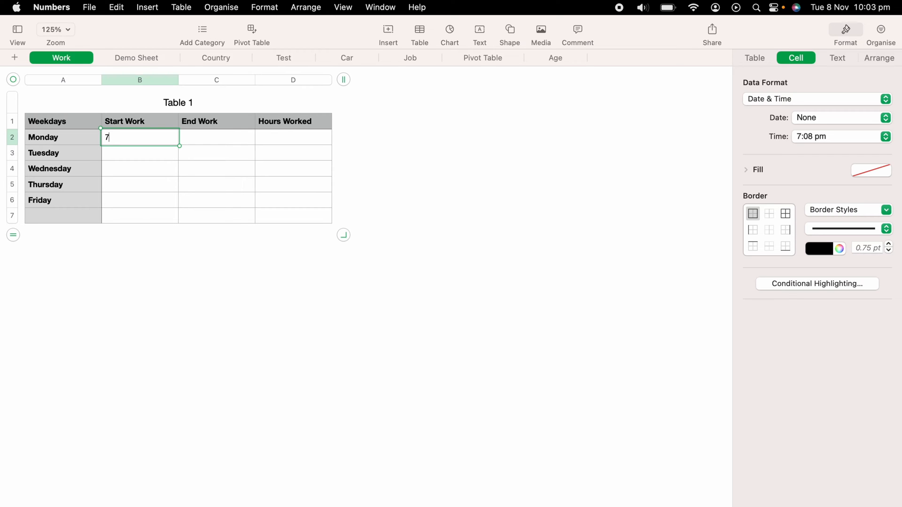
pyautogui.write(':00')
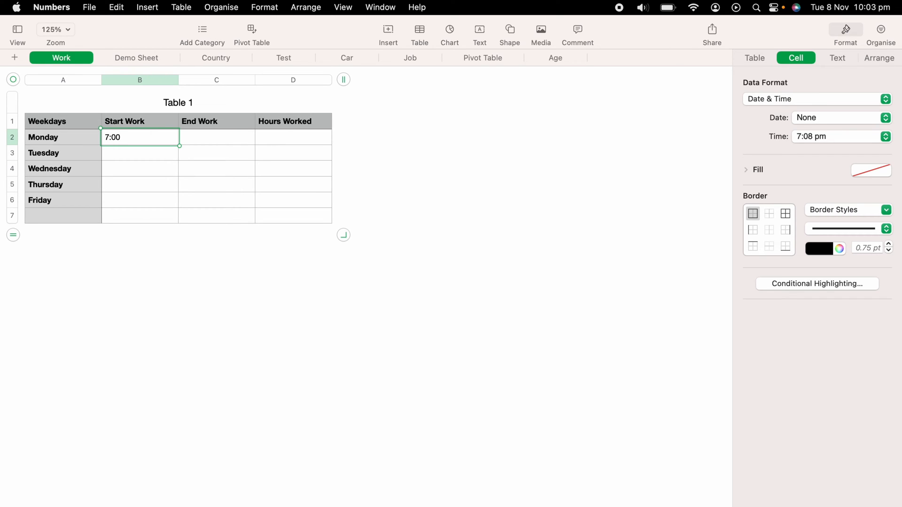
pyautogui.press('Return')
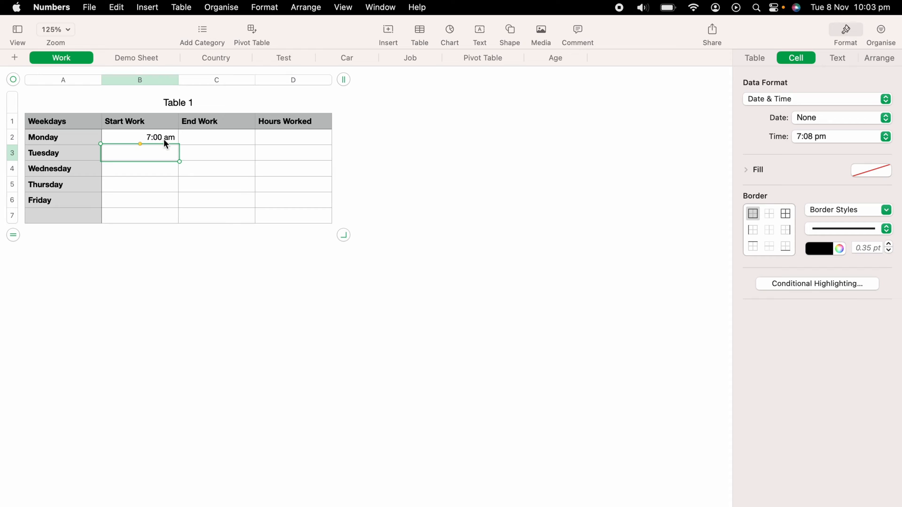
pyautogui.moveTo(209, 144)
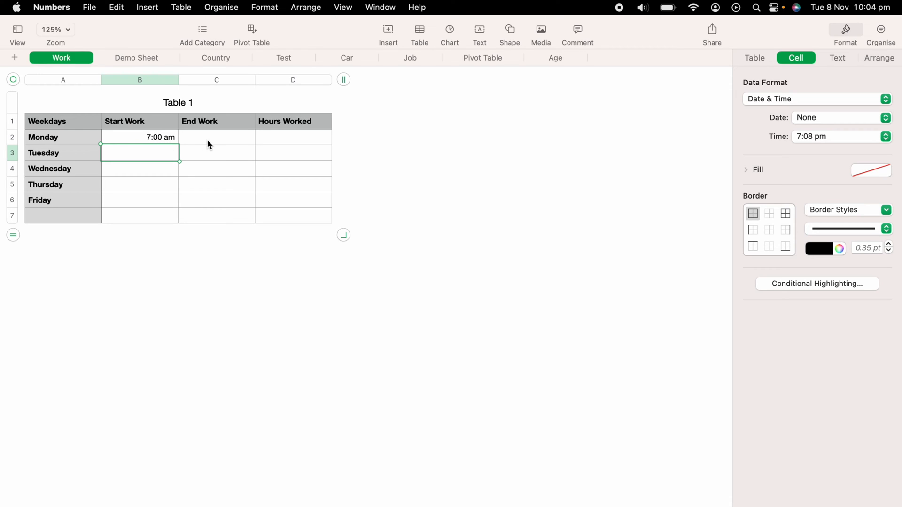
# Begin entering Monday's end time in the End Work cell C2.
pyautogui.click(216, 137)
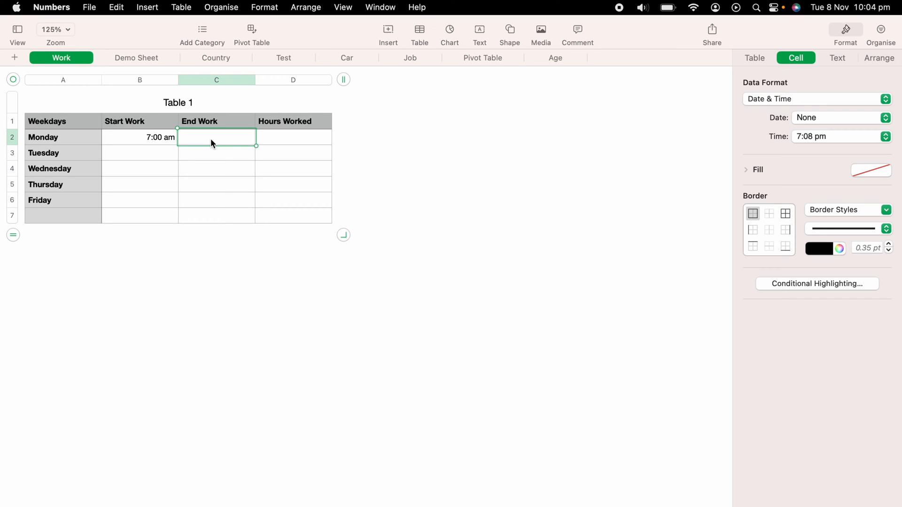
pyautogui.write('17')
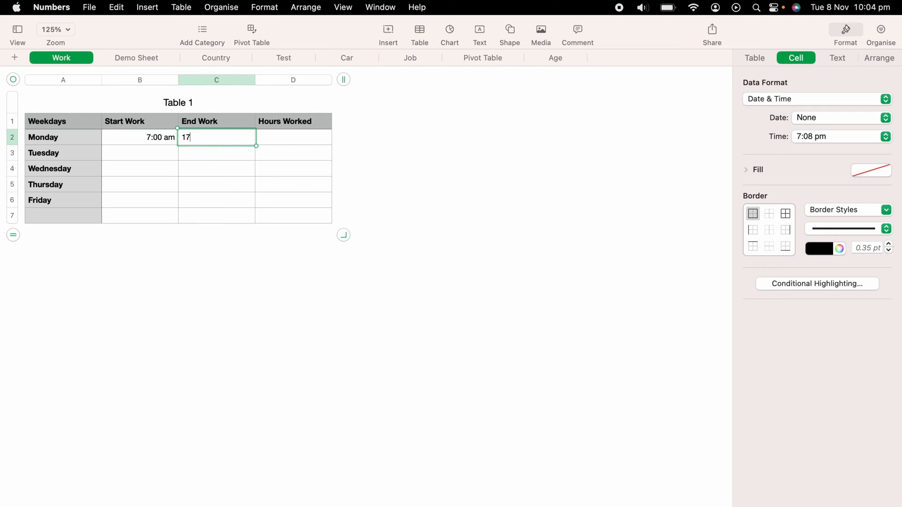
pyautogui.write(':')
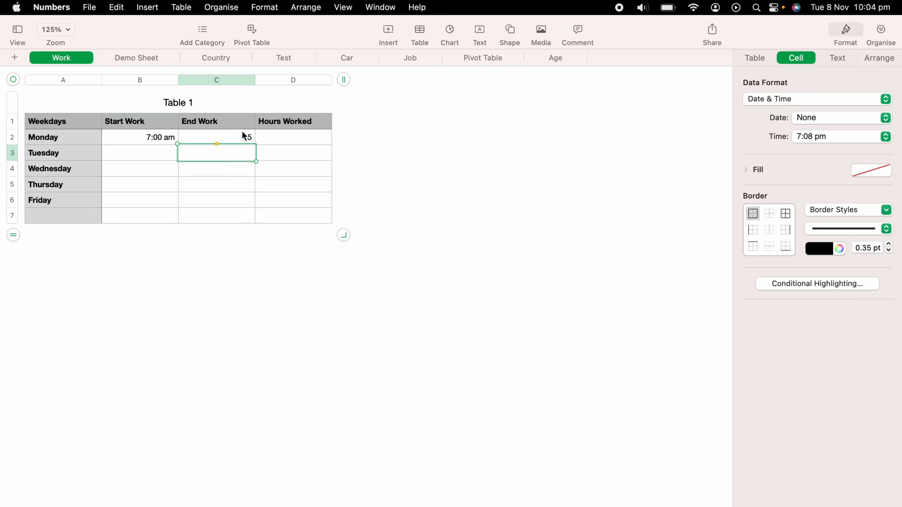
# Re-enter Monday's End Work time in C2 as 5:00 pm and commit it.
pyautogui.click(216, 136)
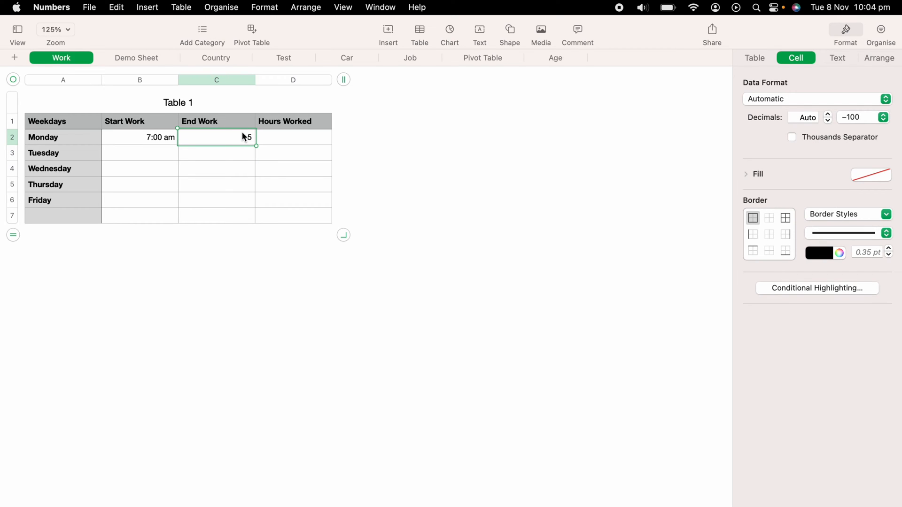
pyautogui.write(':00')
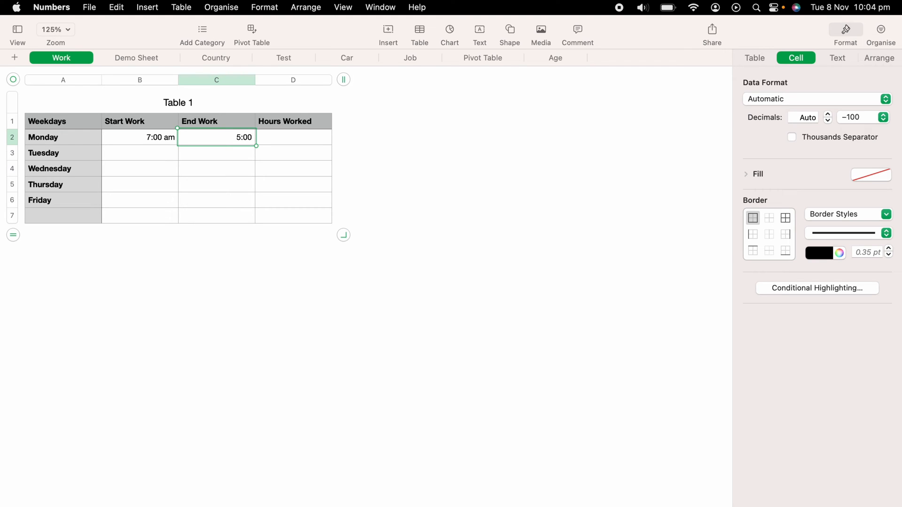
pyautogui.write('pm')
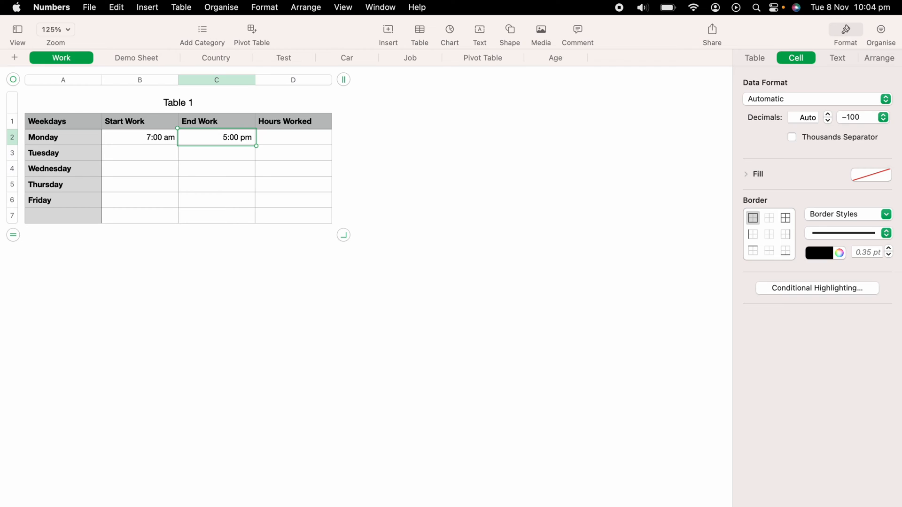
pyautogui.click(816, 98)
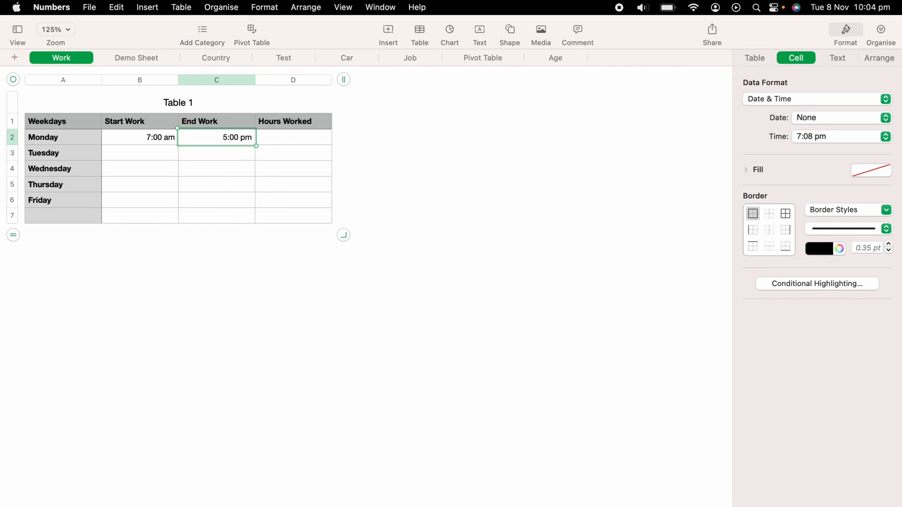
pyautogui.moveTo(229, 147)
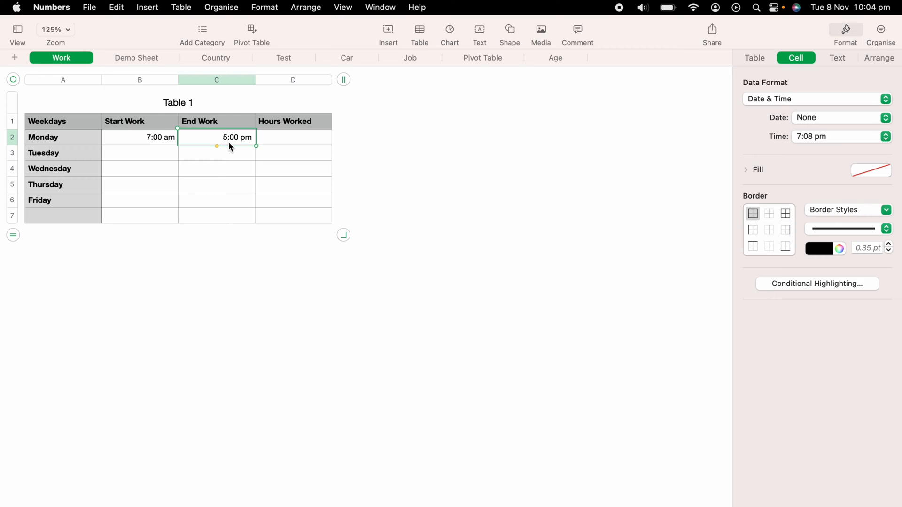
pyautogui.moveTo(229, 159)
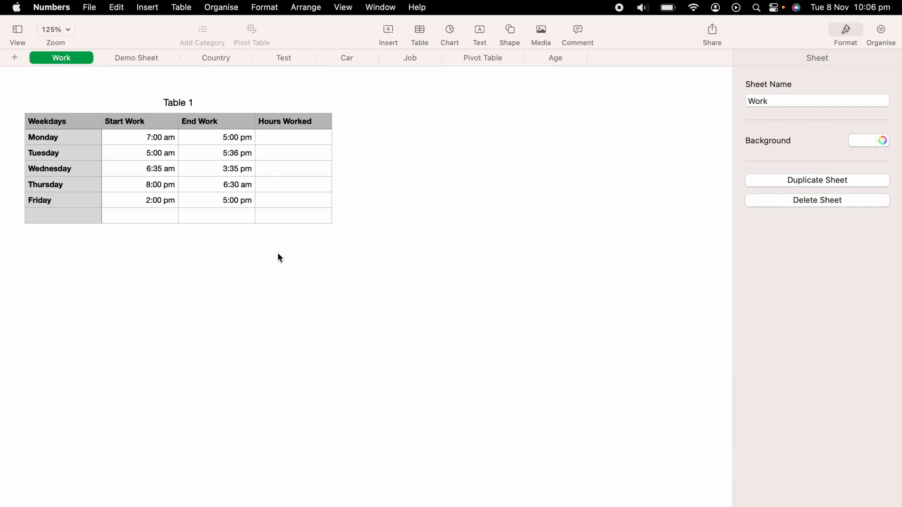
pyautogui.moveTo(293, 215)
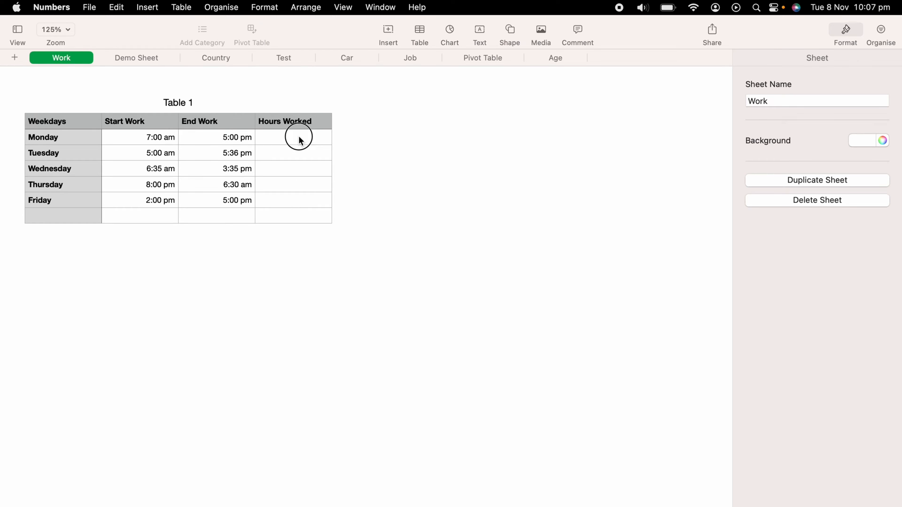
# Enter the formula C2 minus B2 in Monday's Hours Worked cell, giving 10.
pyautogui.click(292, 137)
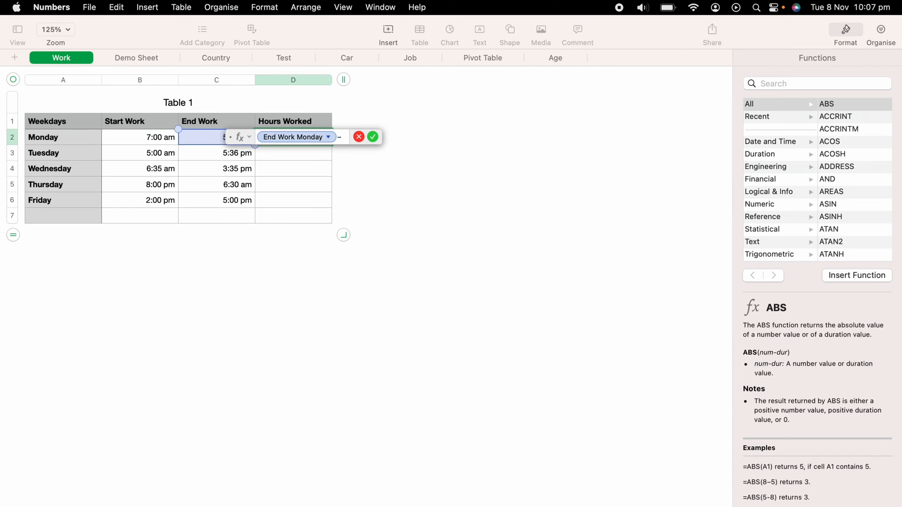
pyautogui.click(140, 138)
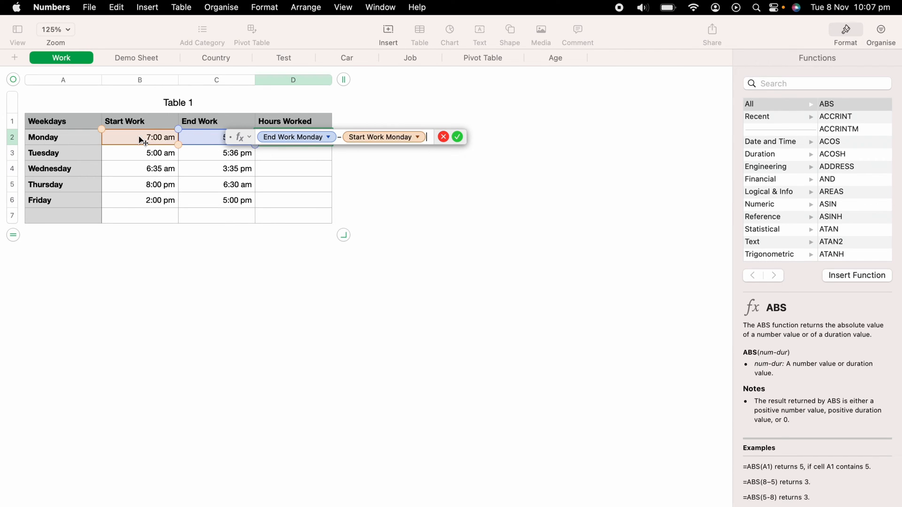
pyautogui.moveTo(457, 136)
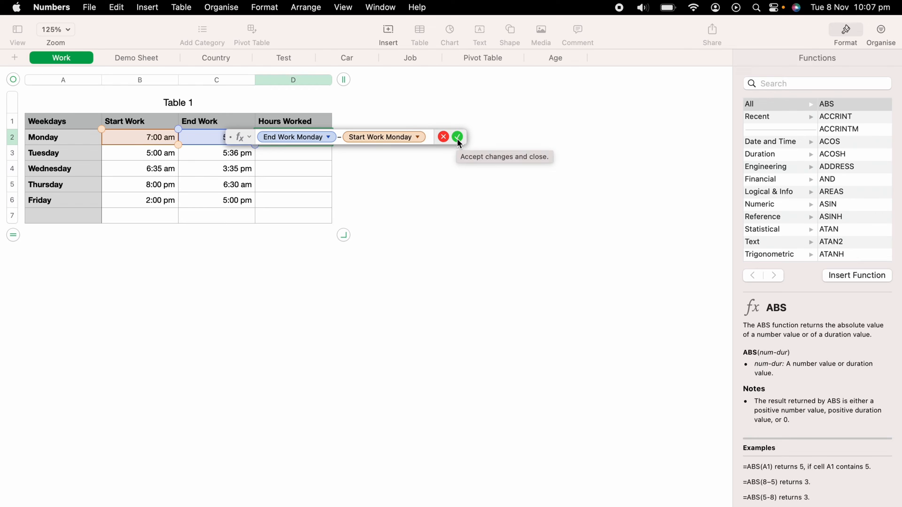
pyautogui.click(457, 136)
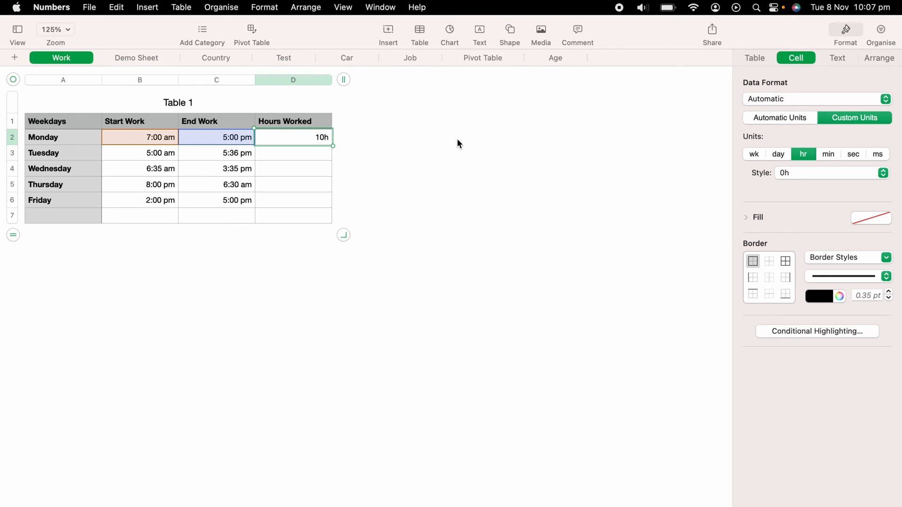
pyautogui.moveTo(597, 152)
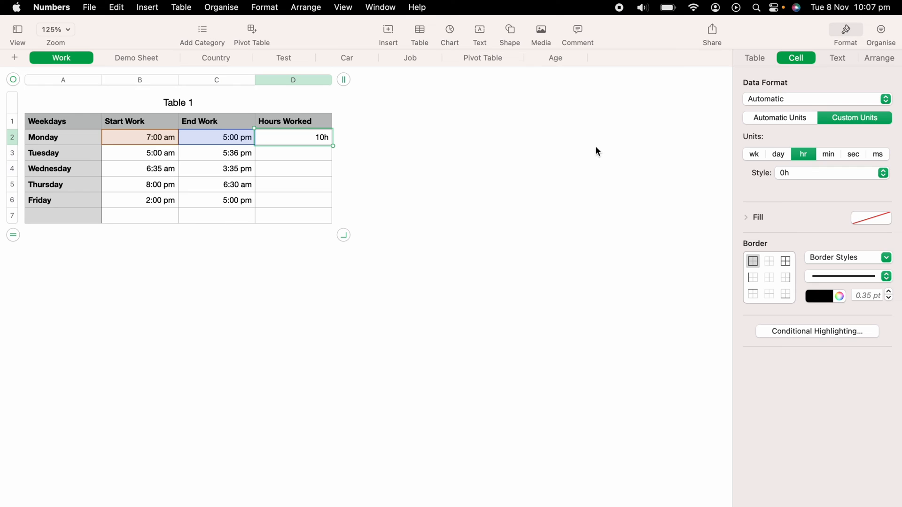
pyautogui.click(830, 172)
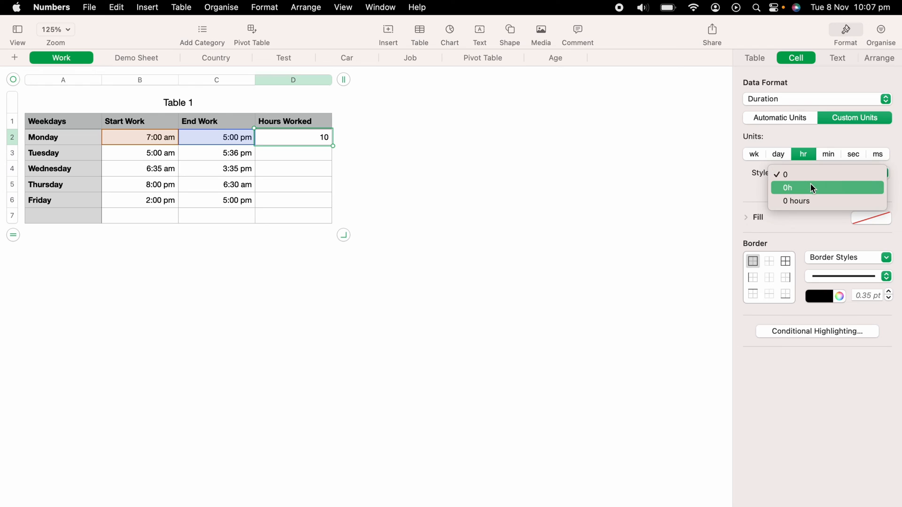
# Choose the full-word '0 hours' duration style so Monday reads 10 hours.
pyautogui.click(796, 200)
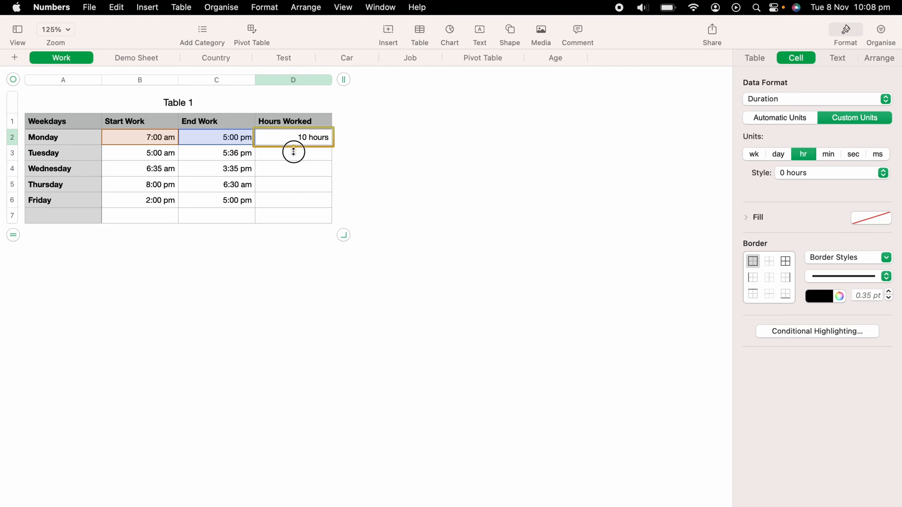
# Fill D2's hours formula down to Friday, giving 13, 9, -14 and 3 hours.
pyautogui.moveTo(293, 136); pyautogui.dragTo(292, 207)
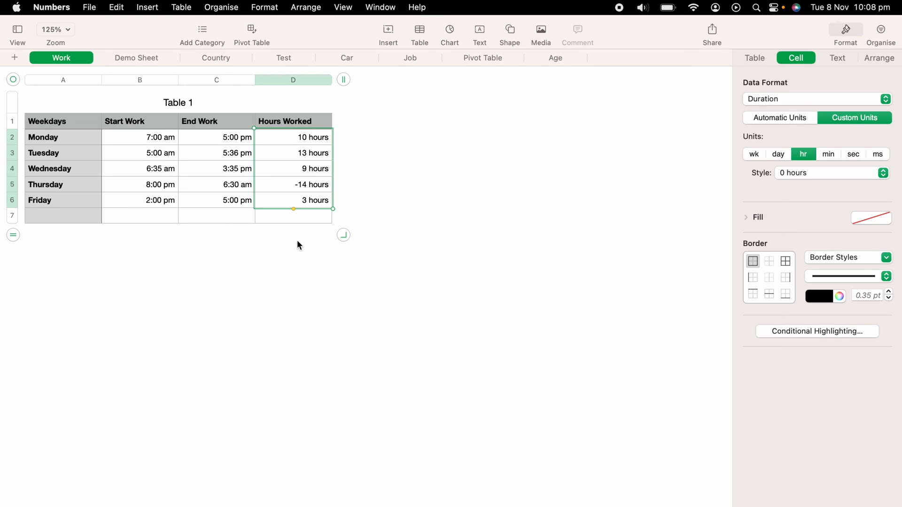
pyautogui.moveTo(313, 192)
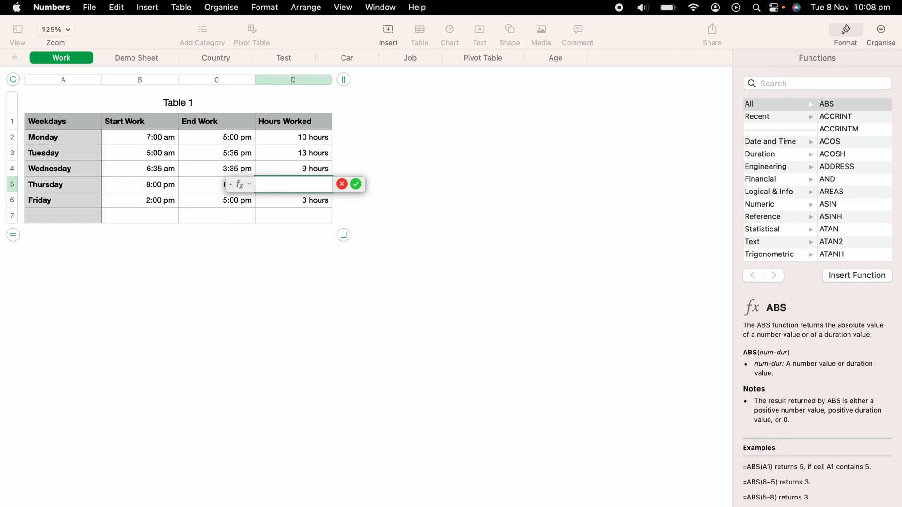
# Give Thursday an IF formula comparing B5 and C5, adding a day, so it shows 11 hours.
pyautogui.write('IF')
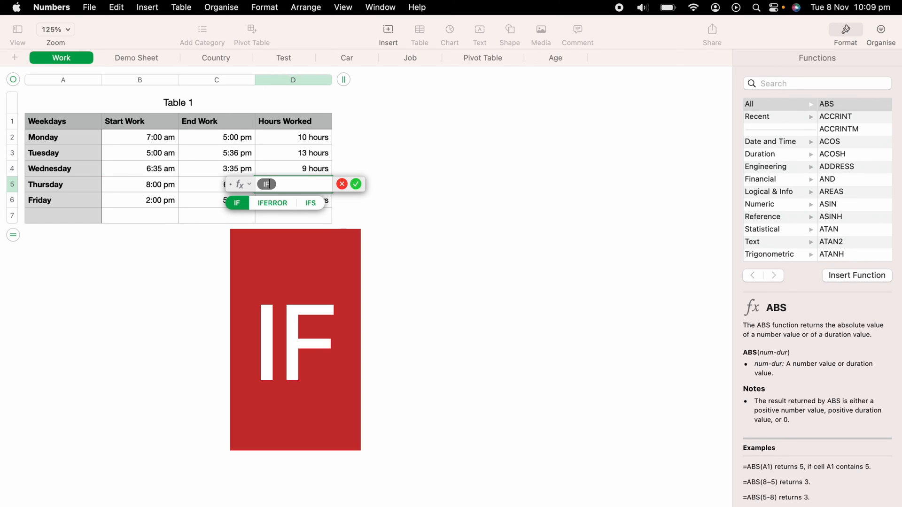
pyautogui.click(236, 203)
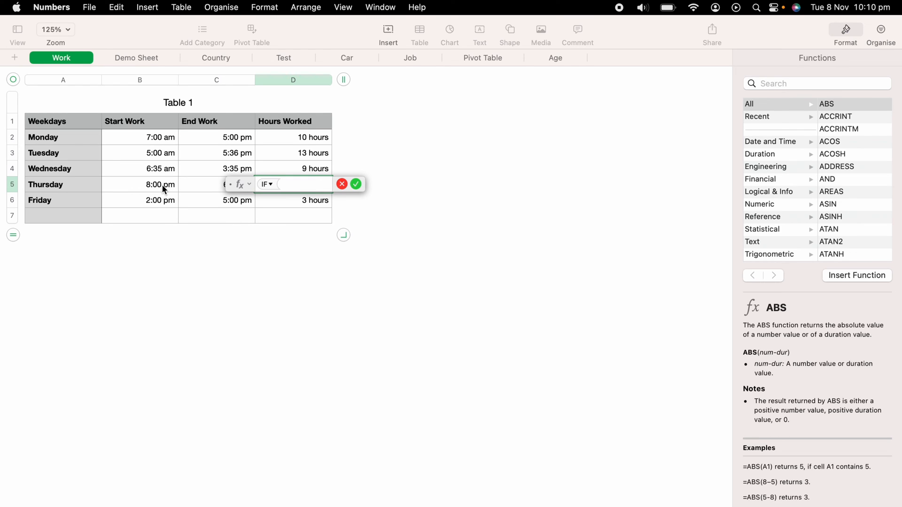
pyautogui.click(140, 184)
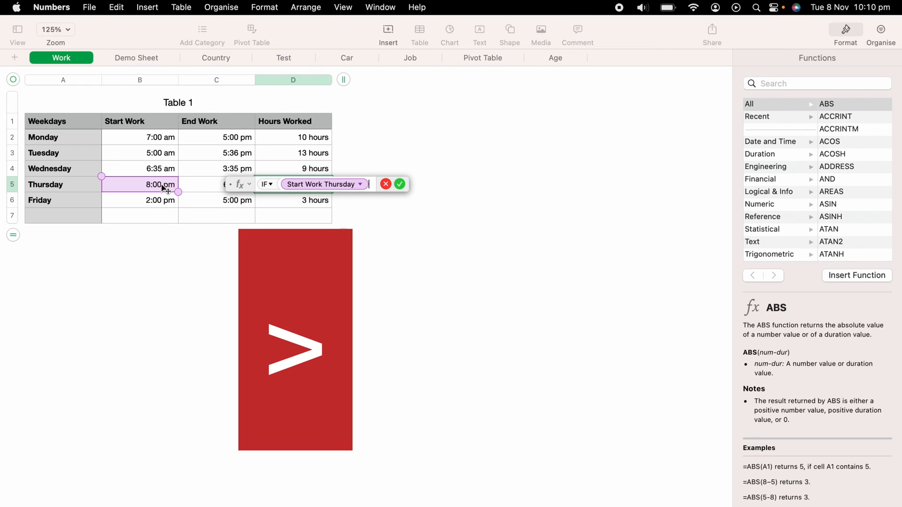
pyautogui.click(217, 184)
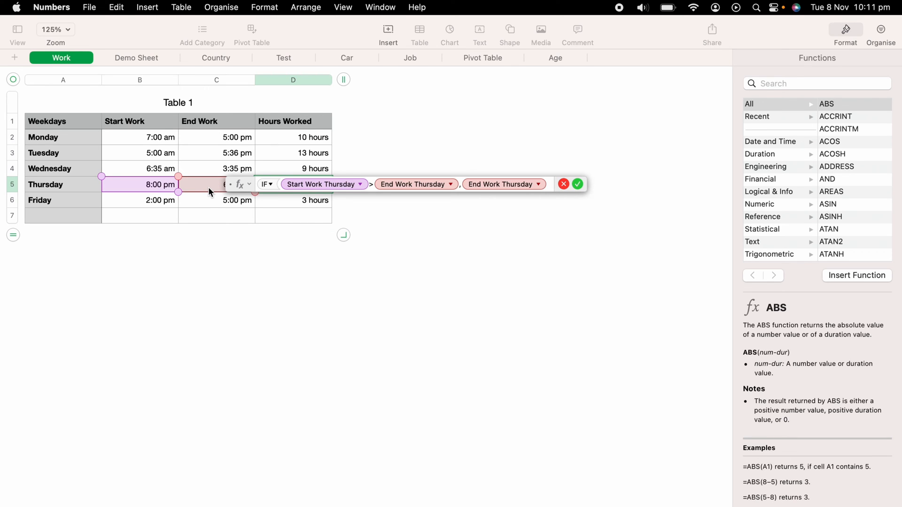
pyautogui.write('+1,')
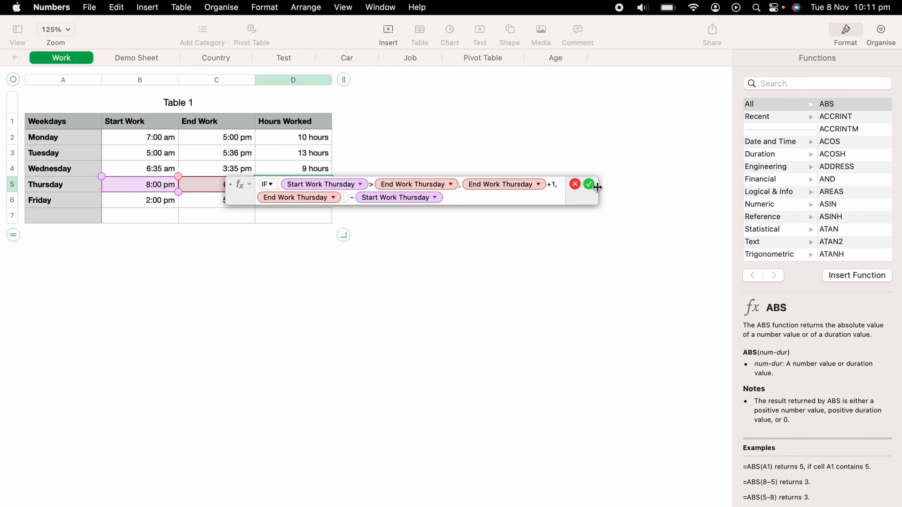
pyautogui.click(587, 184)
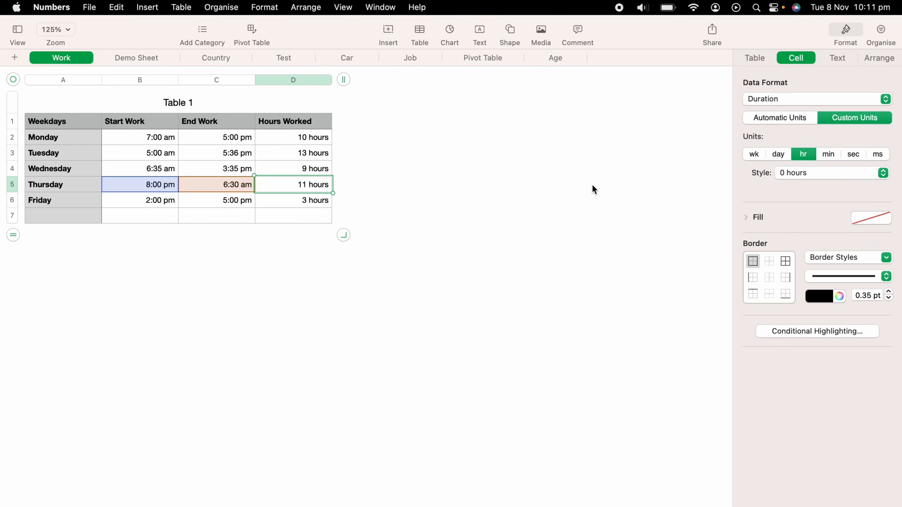
pyautogui.moveTo(295, 197)
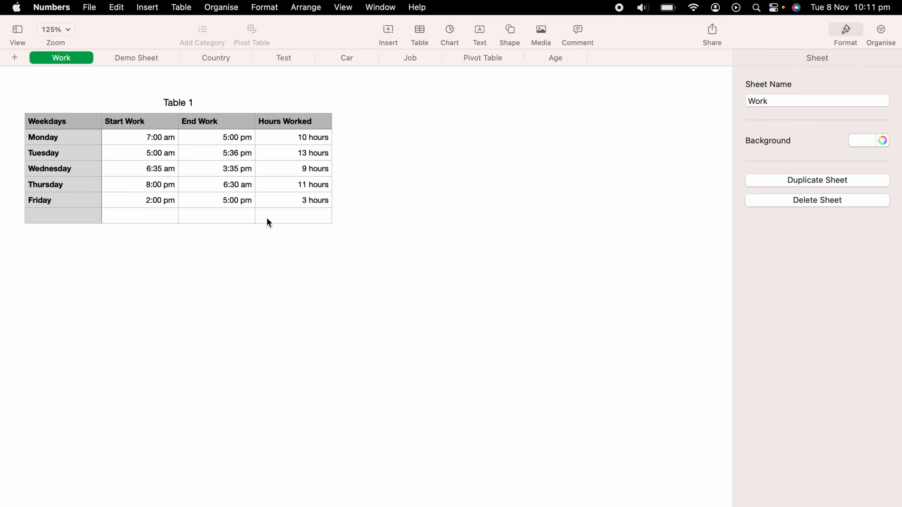
pyautogui.moveTo(192, 217)
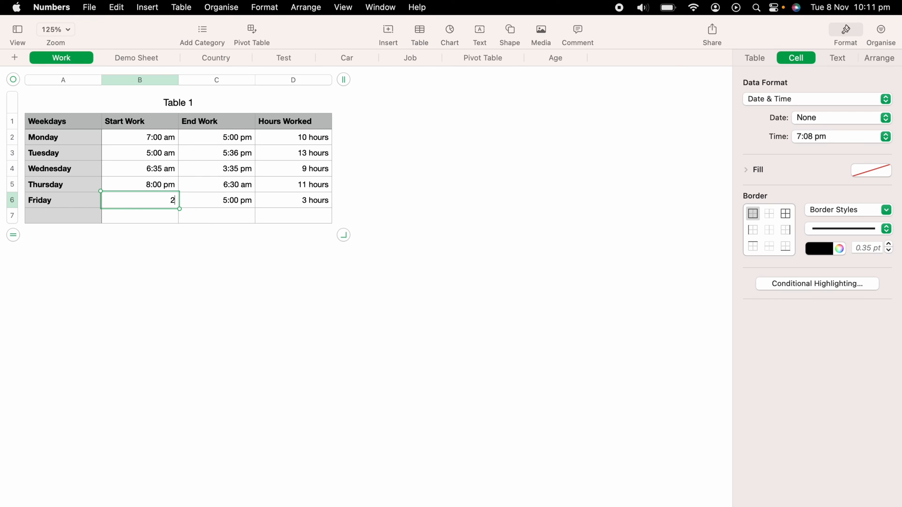
pyautogui.write('2:00 pm')
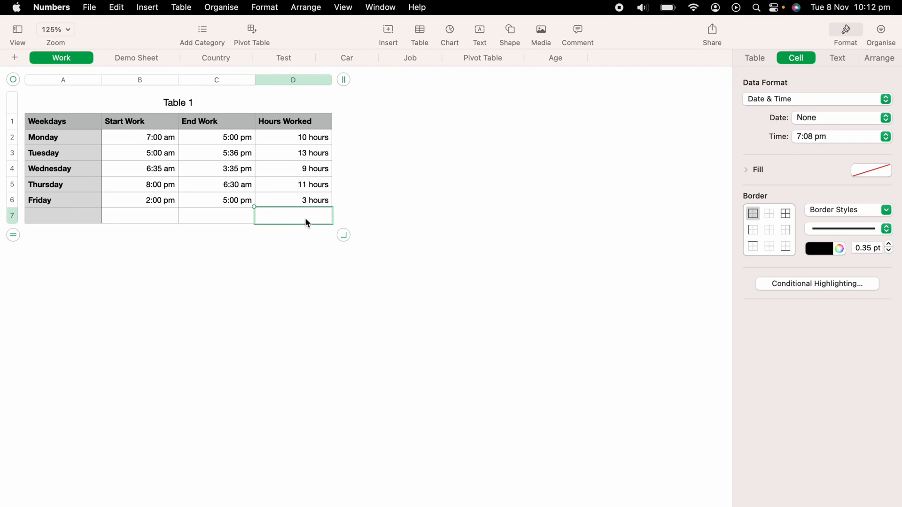
pyautogui.moveTo(381, 46)
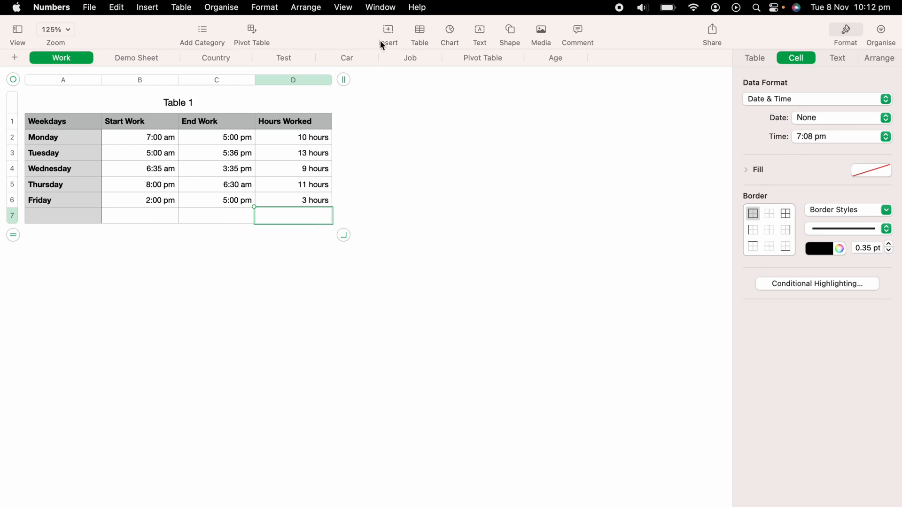
# Insert a Sum formula in D7 totalling the week's hours to 45 hours.
pyautogui.click(388, 29)
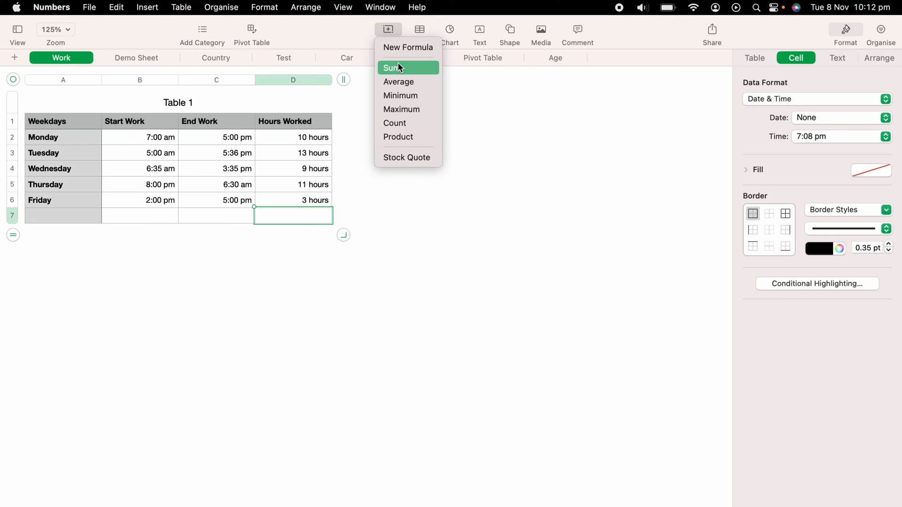
pyautogui.click(392, 67)
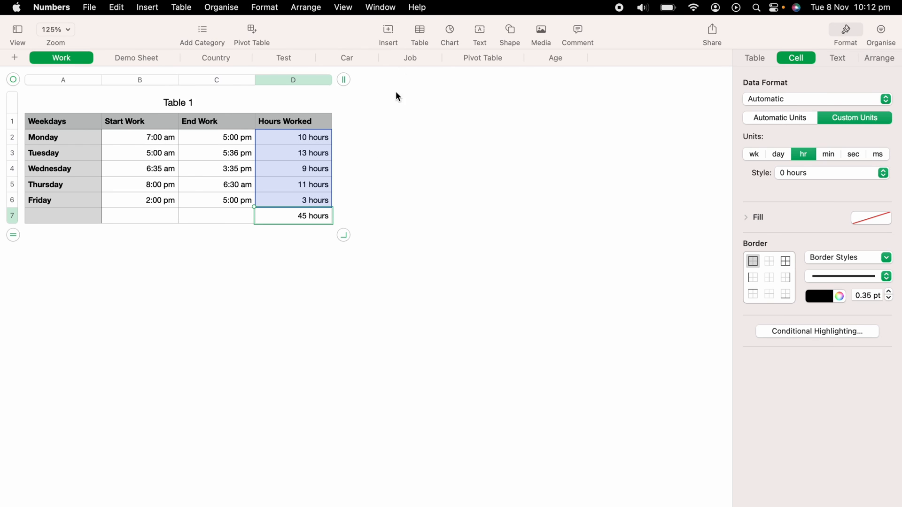
pyautogui.moveTo(635, 203)
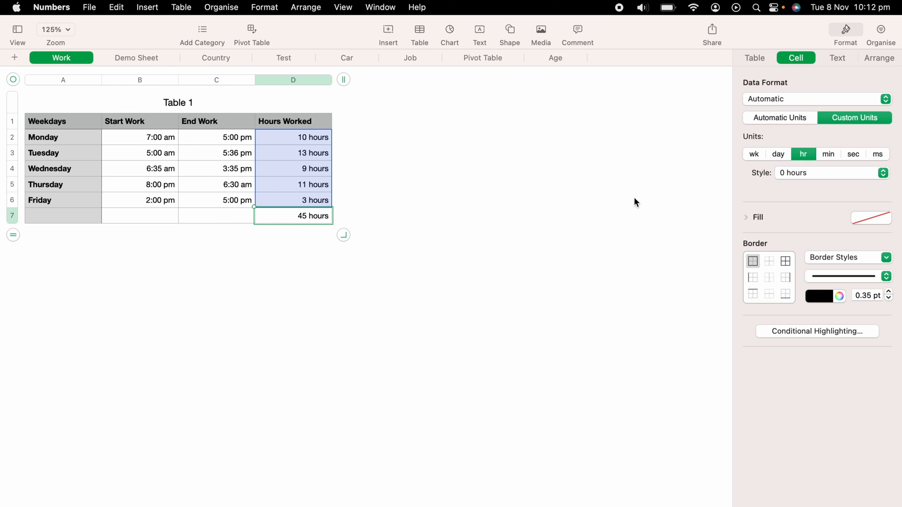
# Format the total as a duration in hours and minutes, reading 45 hours 6 minutes.
pyautogui.click(827, 153)
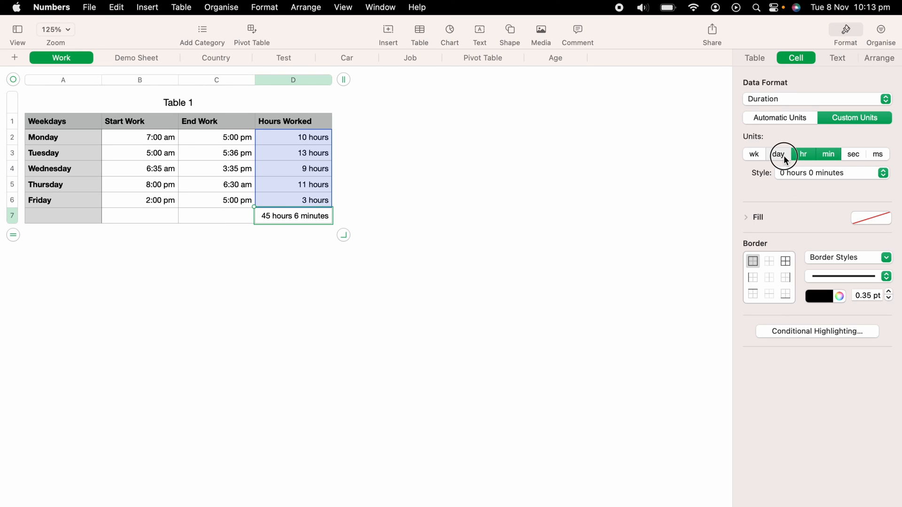
pyautogui.click(778, 154)
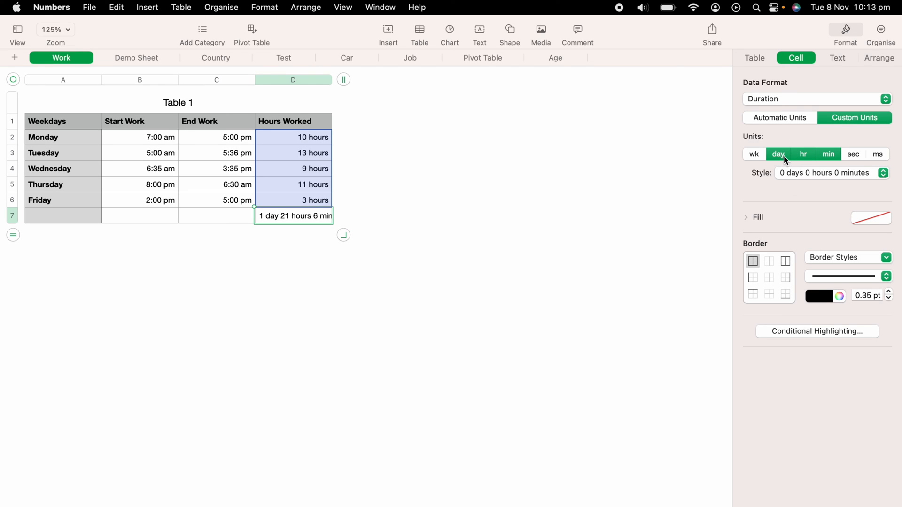
pyautogui.click(777, 153)
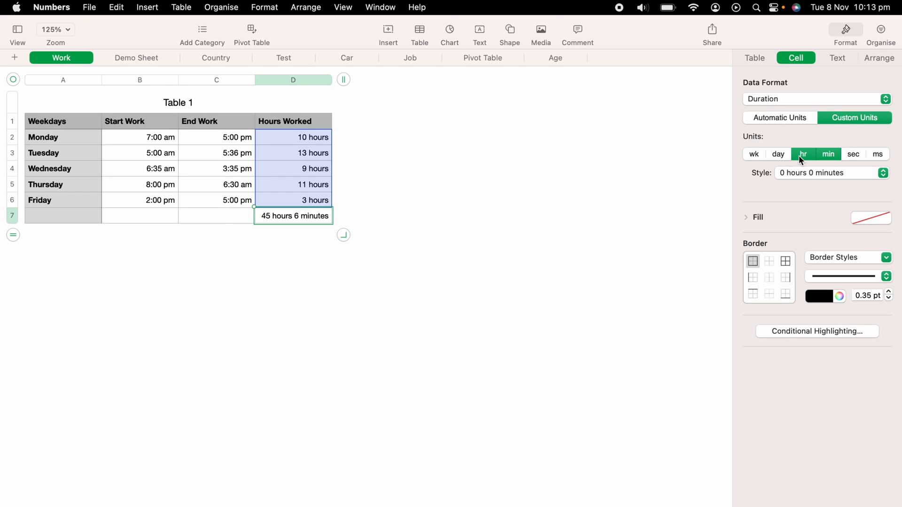